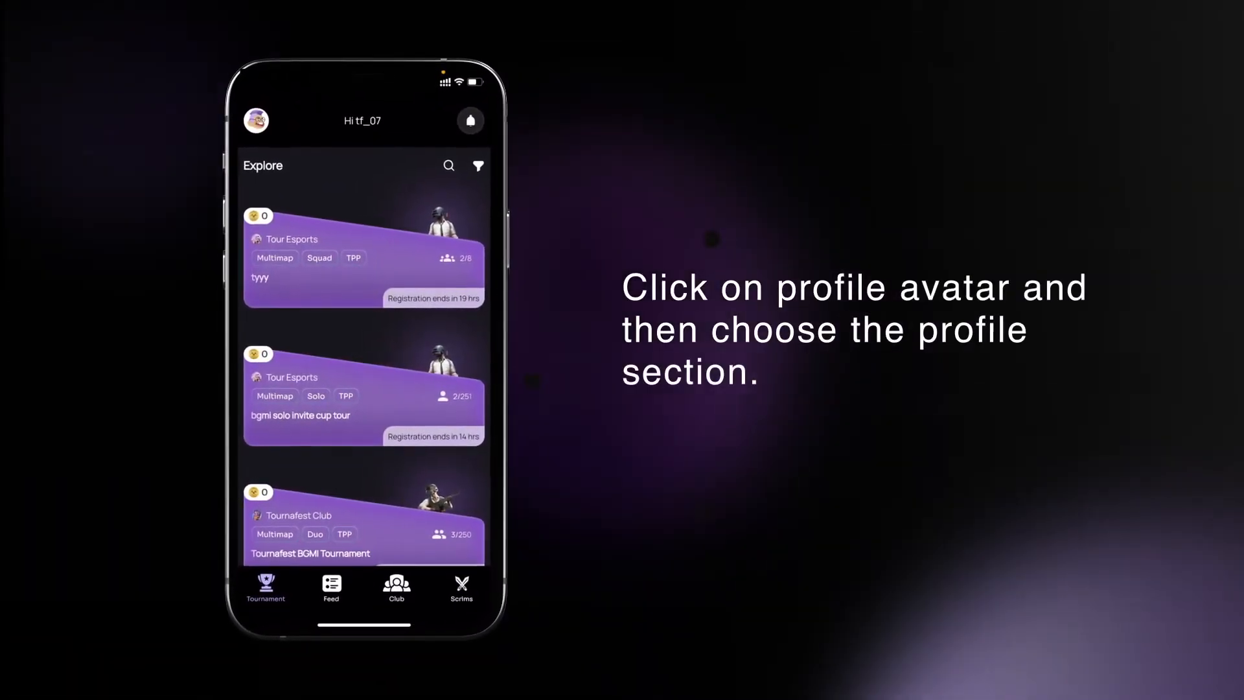
Step: Open the account menu from the profile avatar on the Explore screen
left_click(256, 121)
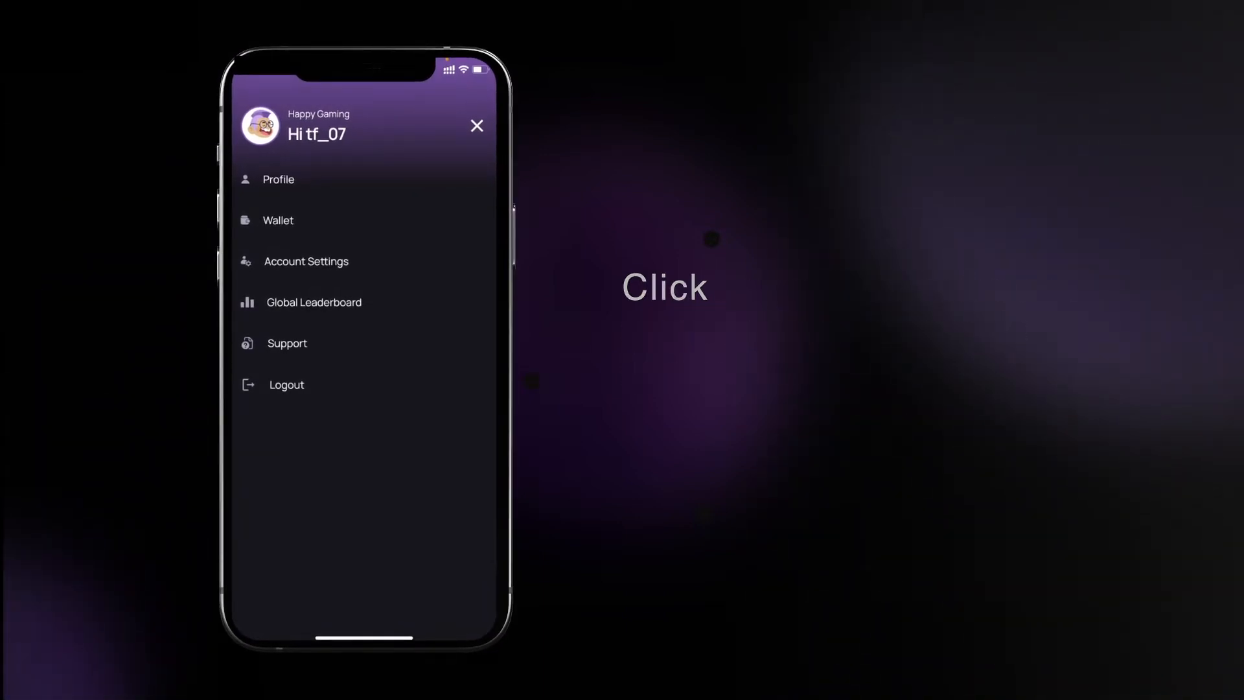
Step: On the profile page, set the bearded cartoon avatar and save a new bio
left_click(278, 179)
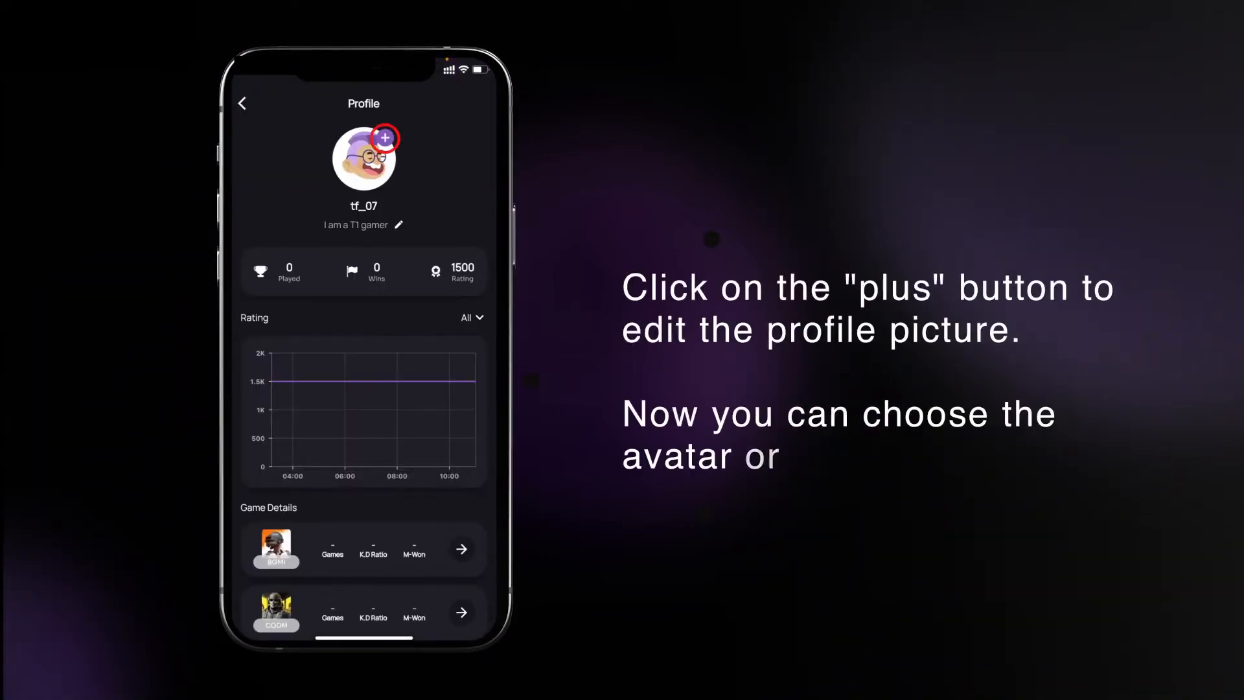
left_click(386, 138)
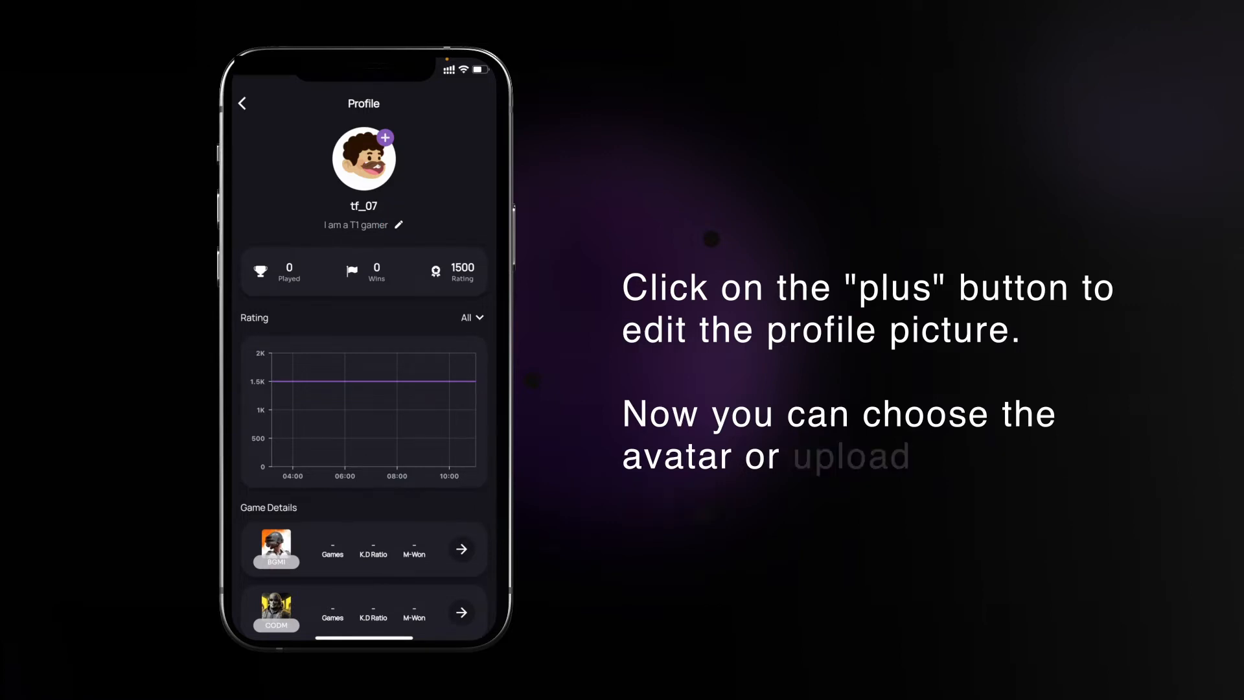
left_click(410, 225)
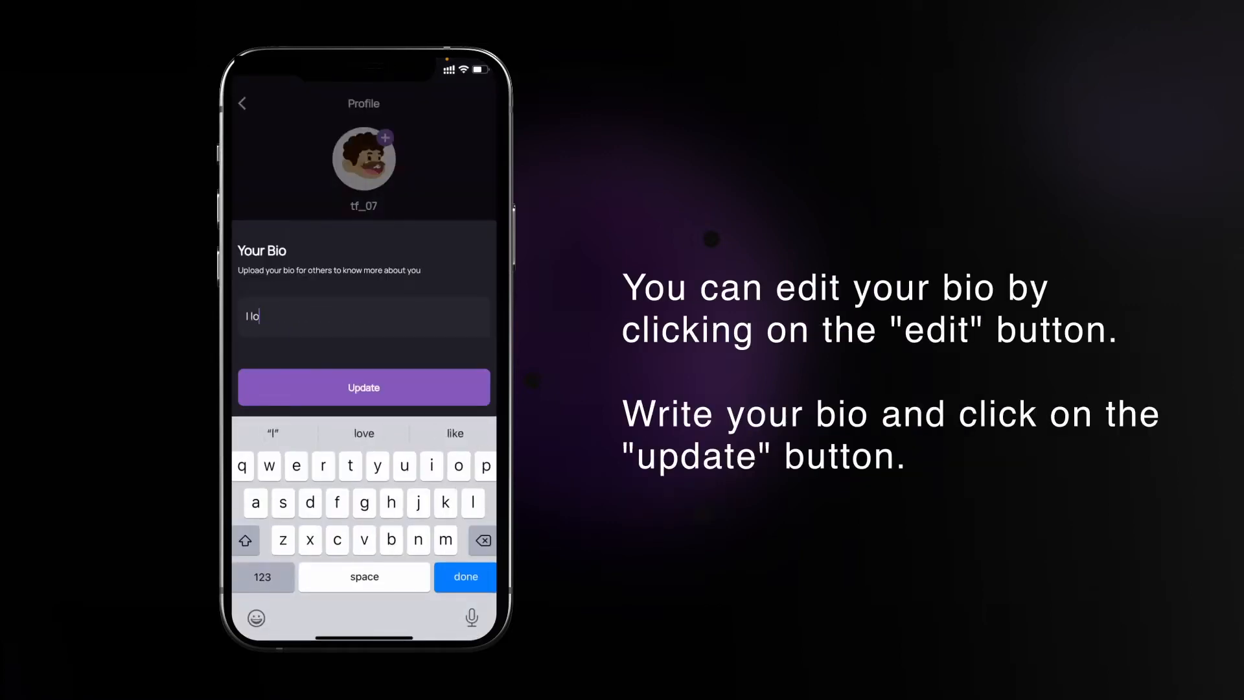
left_click(363, 387)
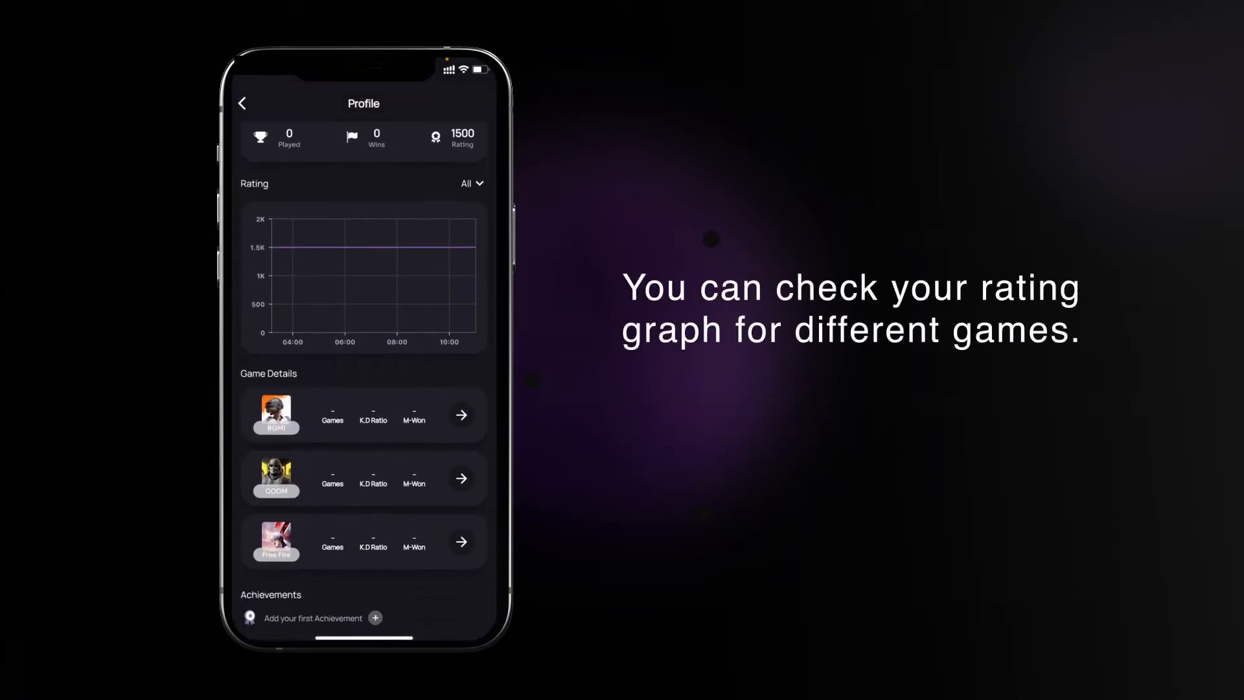
scroll("down", 3)
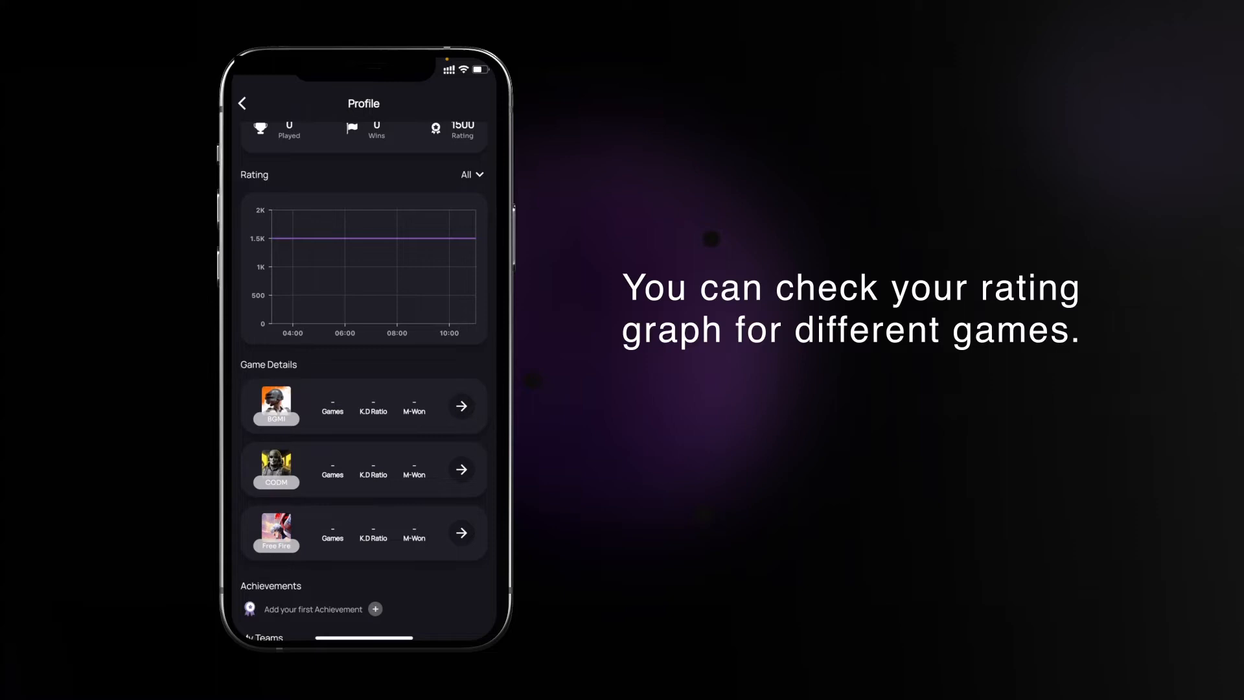
scroll("down", 3)
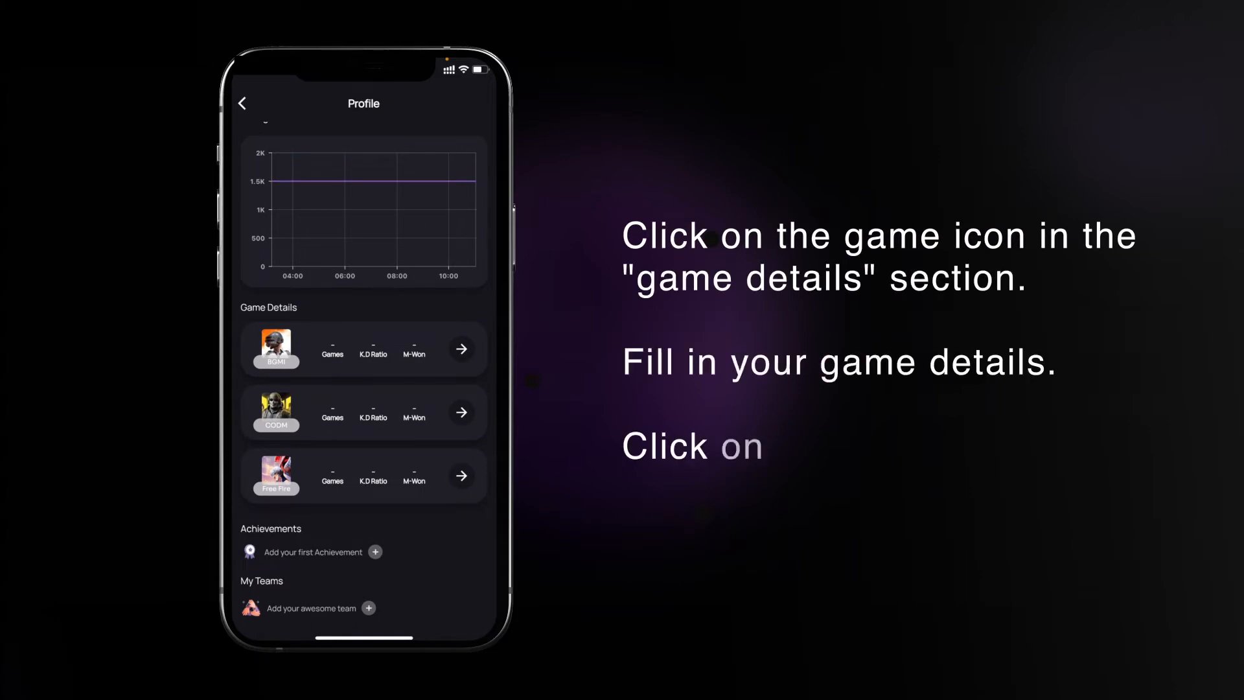
left_click(276, 349)
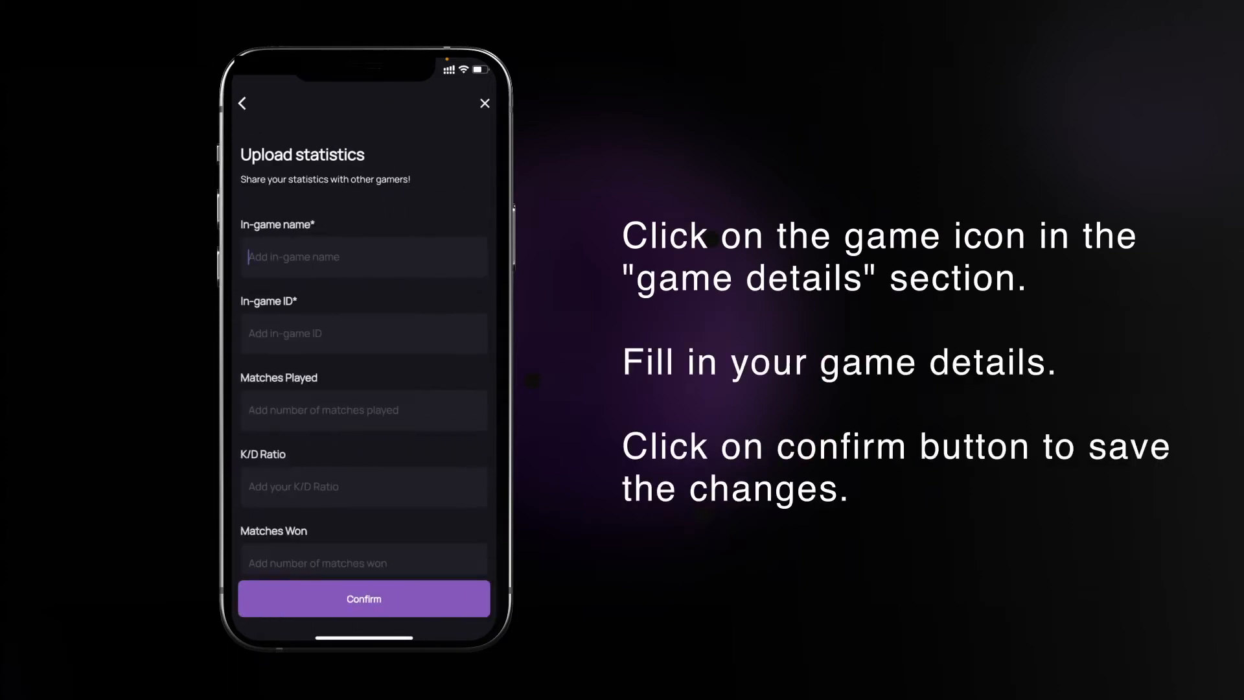
type("Baebi007")
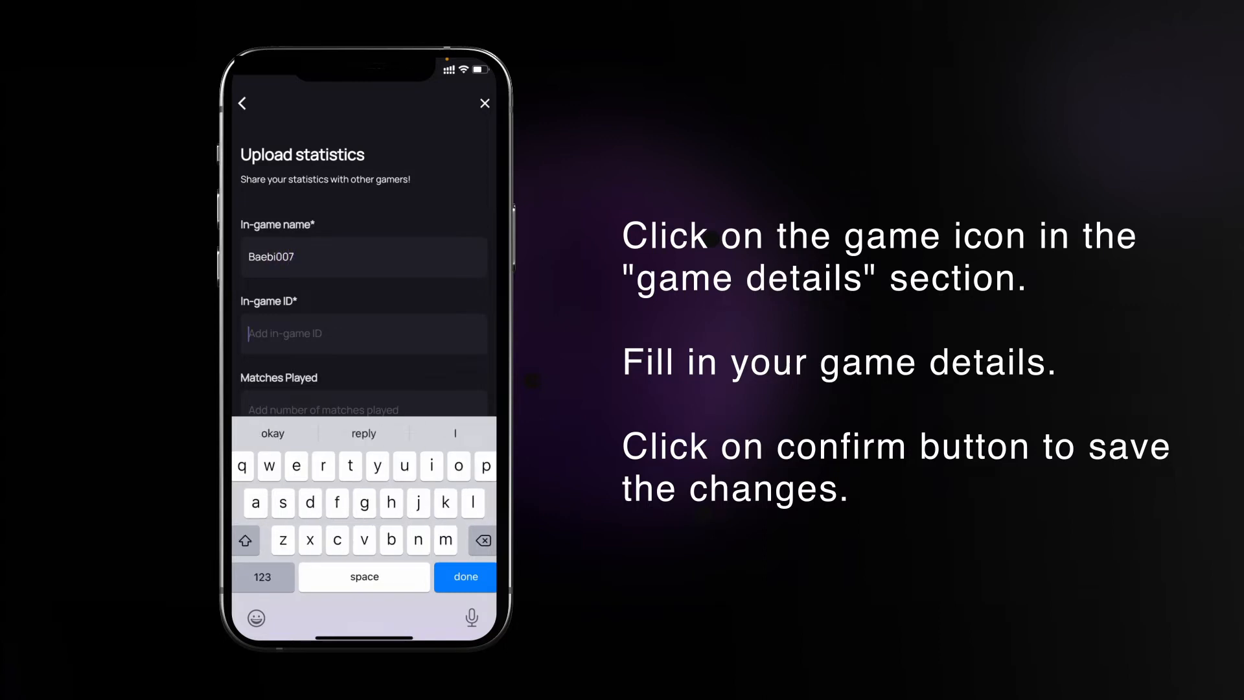
type("3497196090")
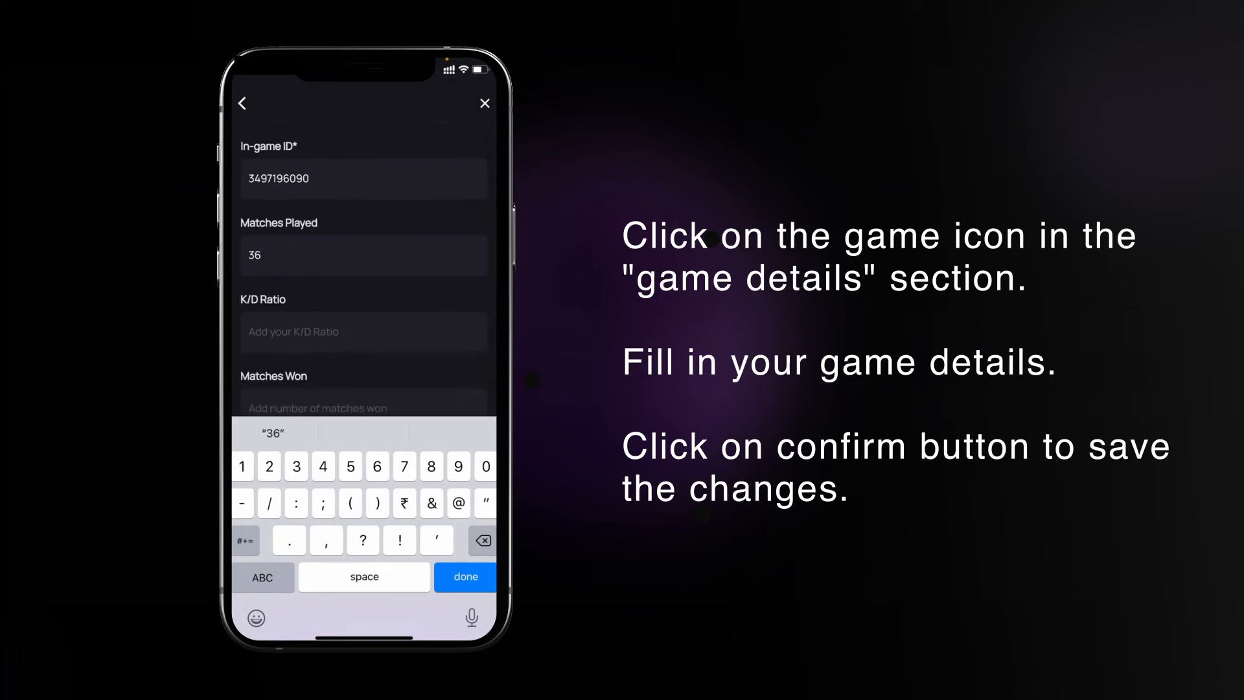
type("2.1")
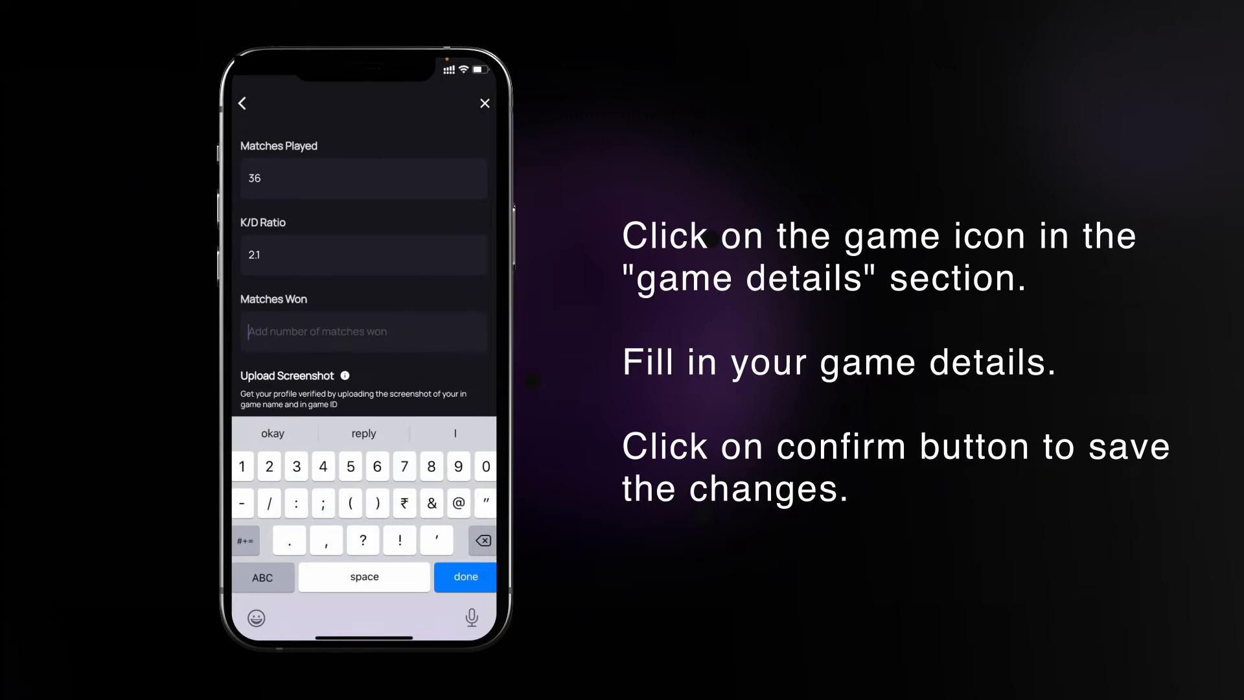
type("8")
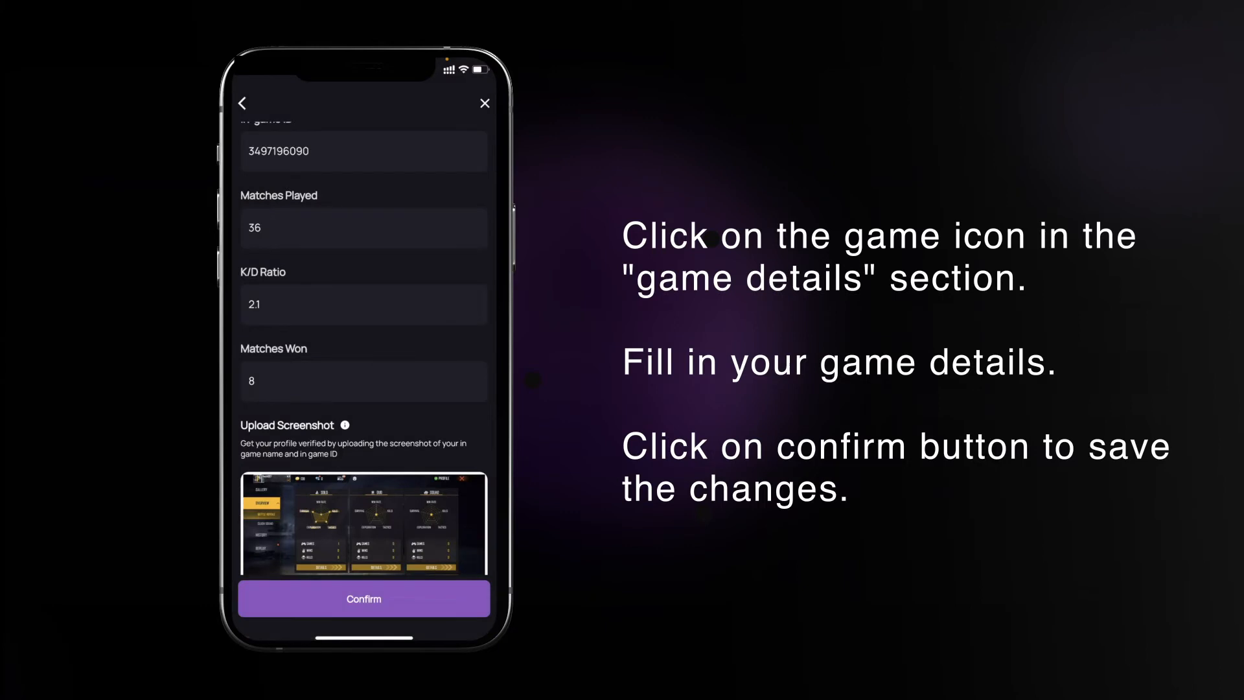
left_click(363, 598)
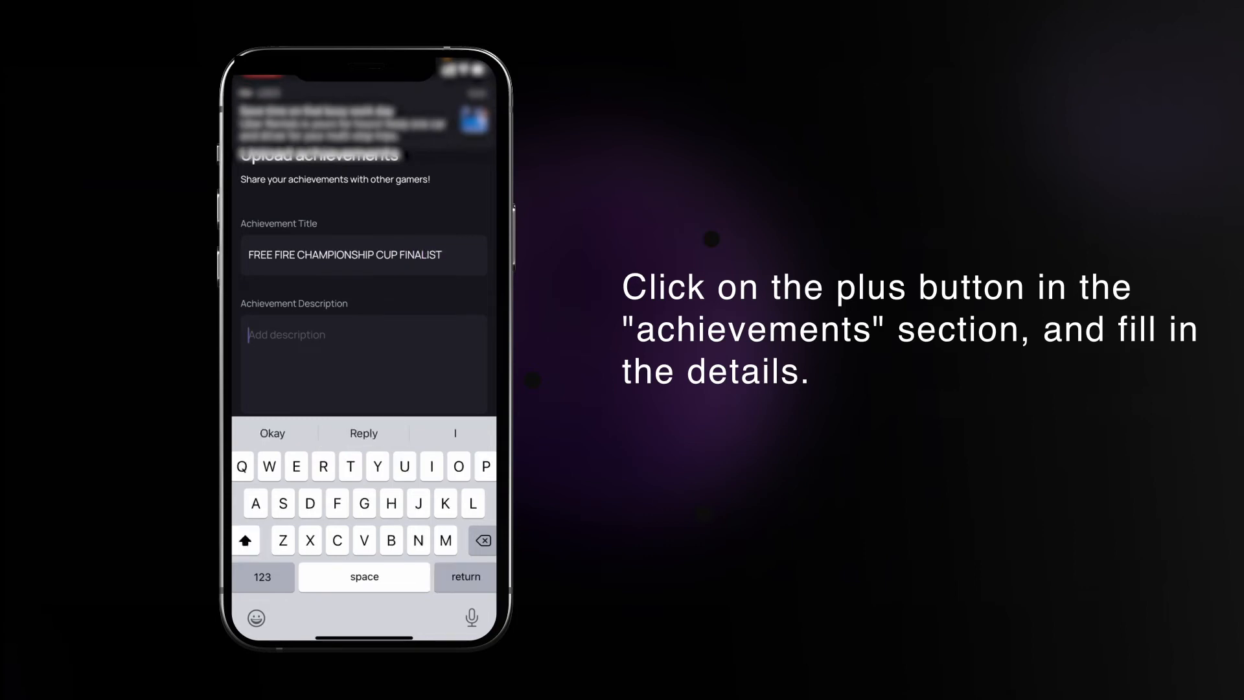
Step: Describe the achievement as FFCC finals with squad alpha chaser and submit it
type("I played in FFCC finals with squad name alpha chaser......")
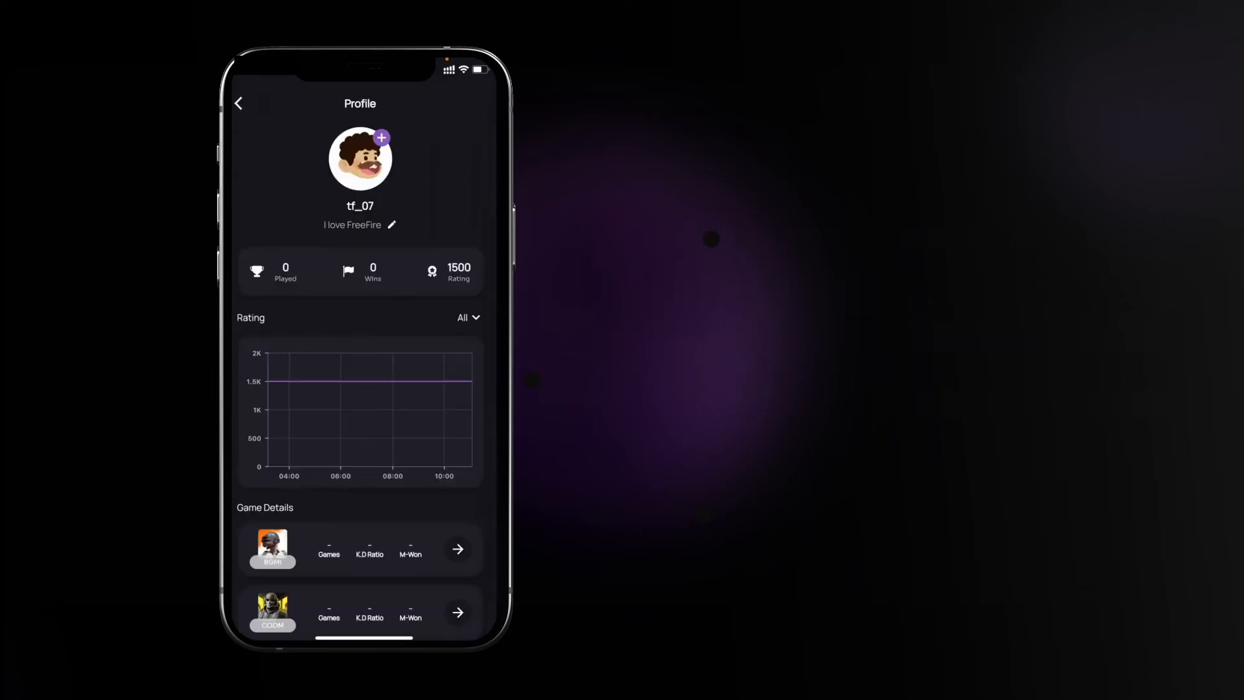
scroll("down", 3)
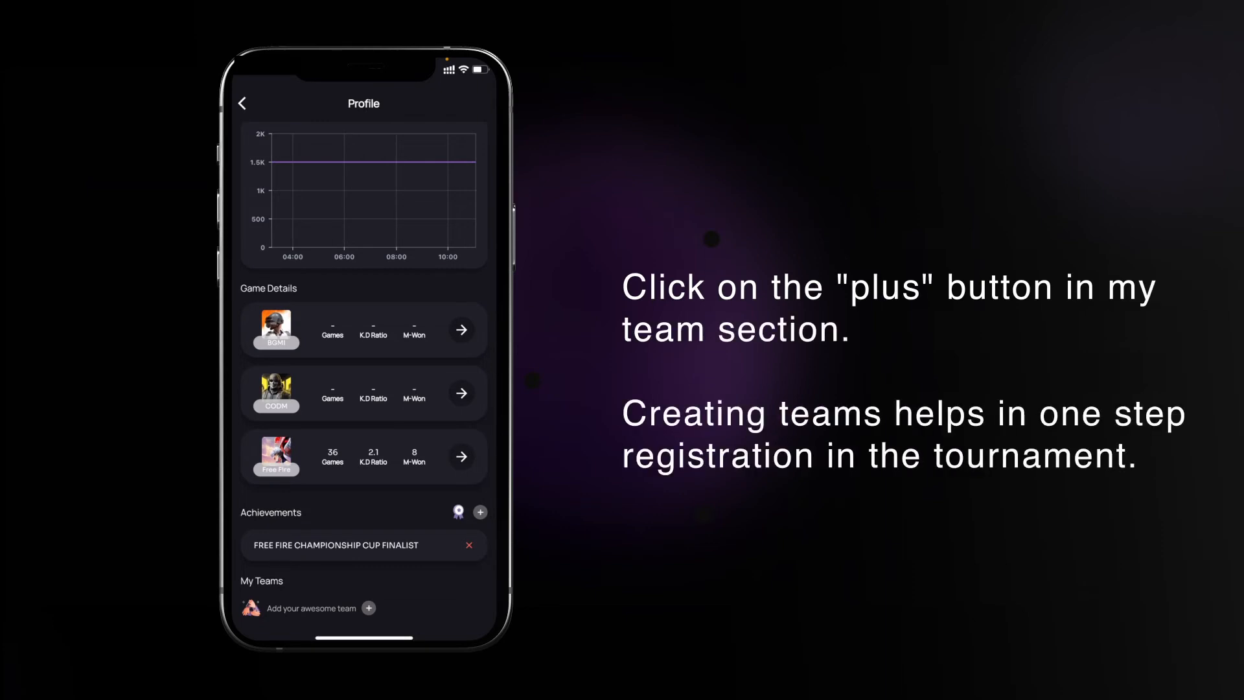
left_click(368, 608)
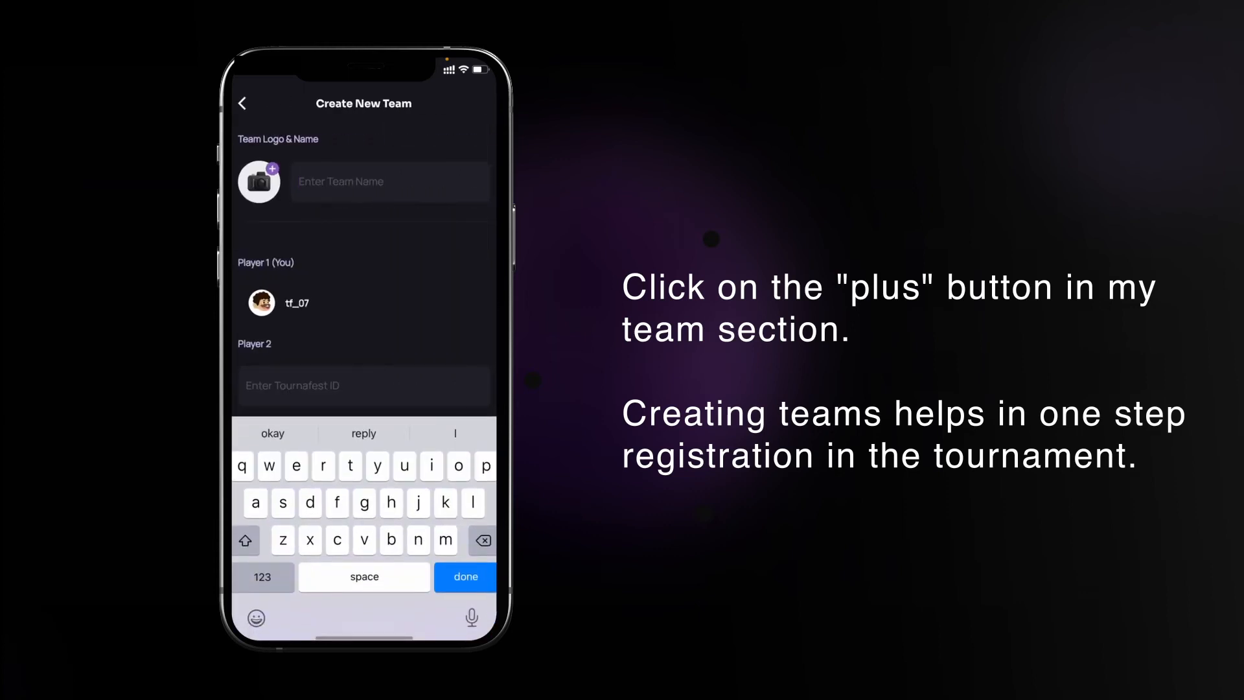
Step: Name the team Team Alpha, add Rocky, dexter and tf_09, and create it
type("Team Alpha")
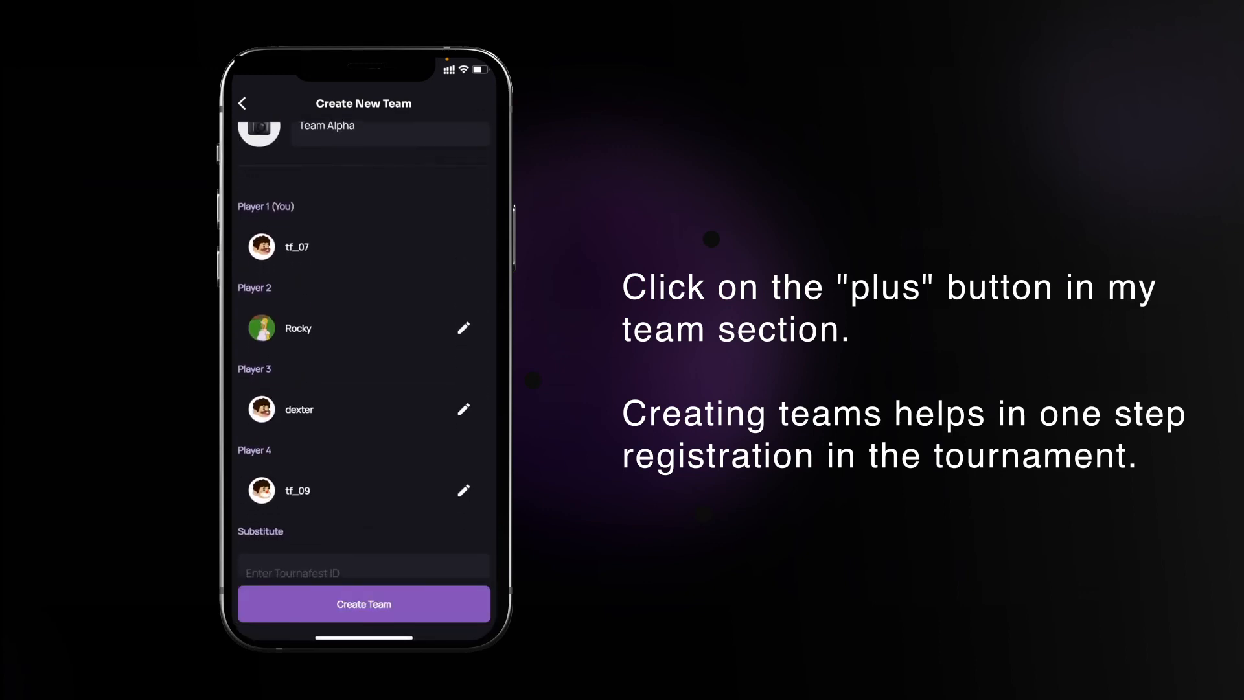
left_click(363, 604)
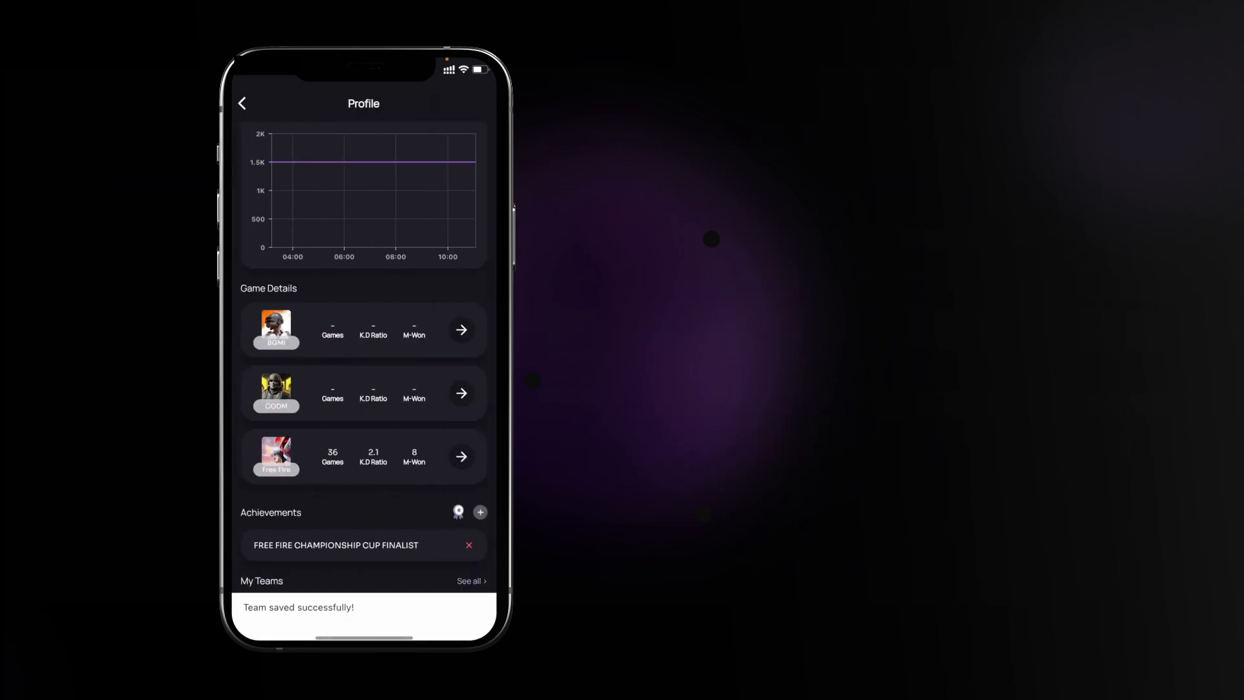